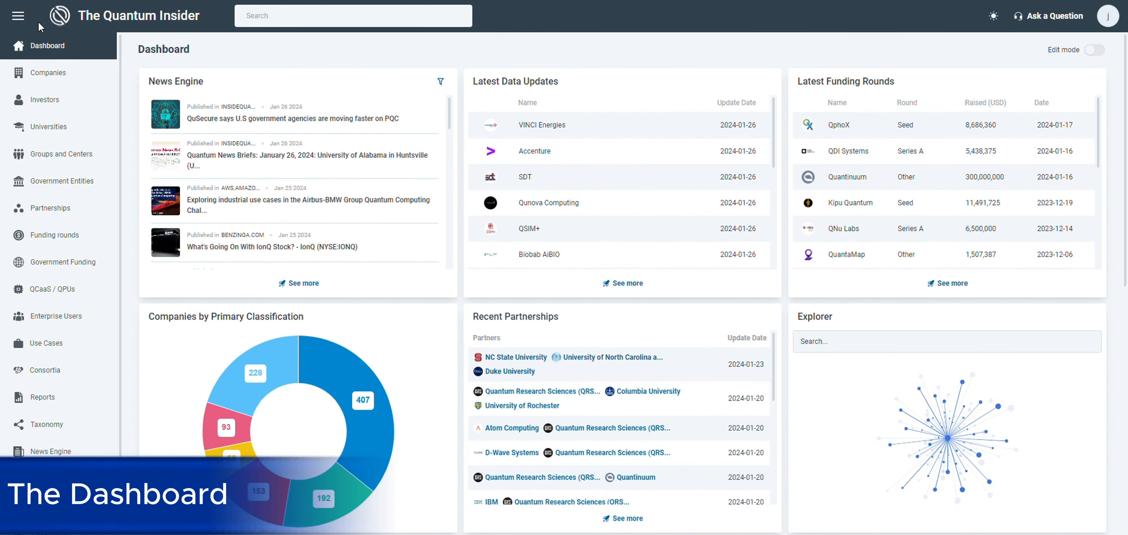
pyautogui.moveTo(763, 76)
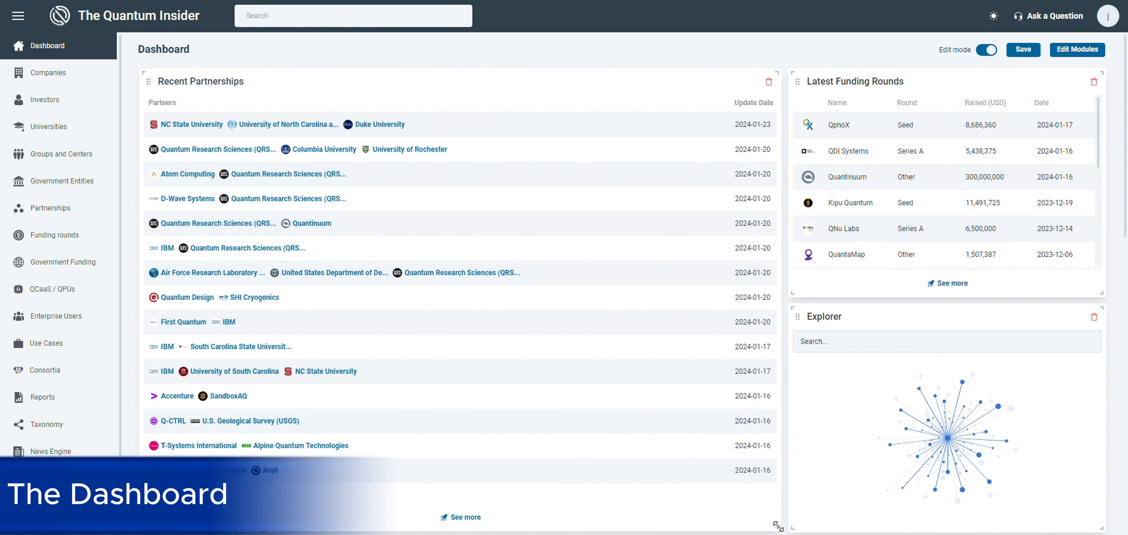
# - Save the dashboard layout with the enlarged Recent Partnerships module and leave edit mode
pyautogui.click(1022, 50)
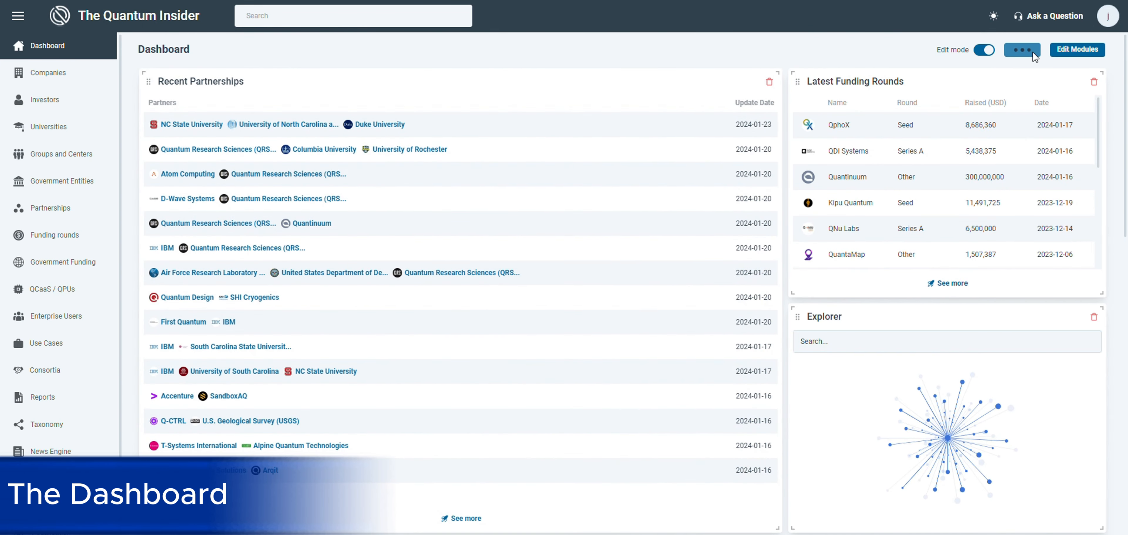
pyautogui.click(987, 50)
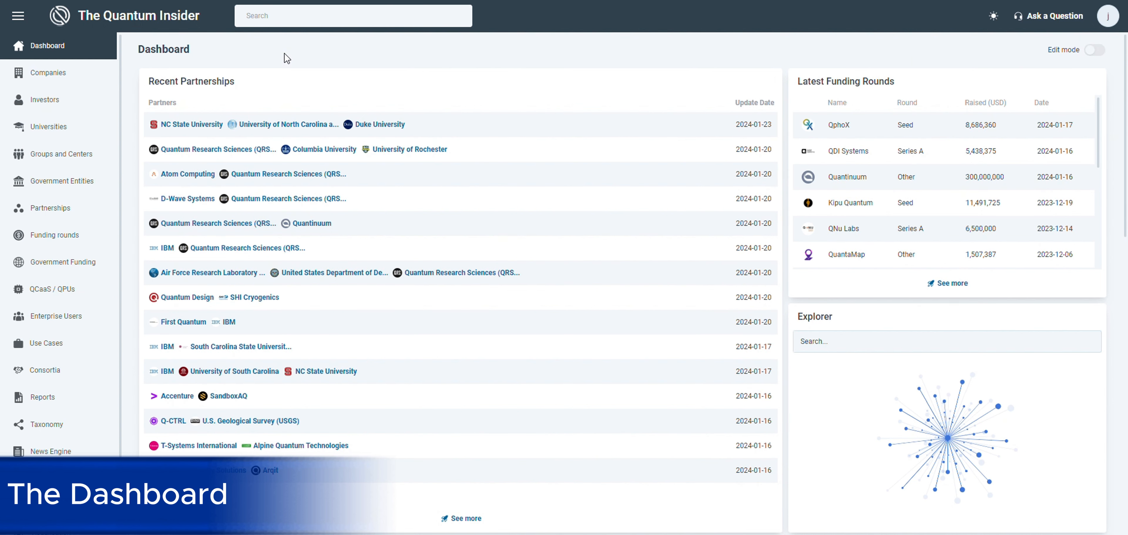
pyautogui.moveTo(131, 63)
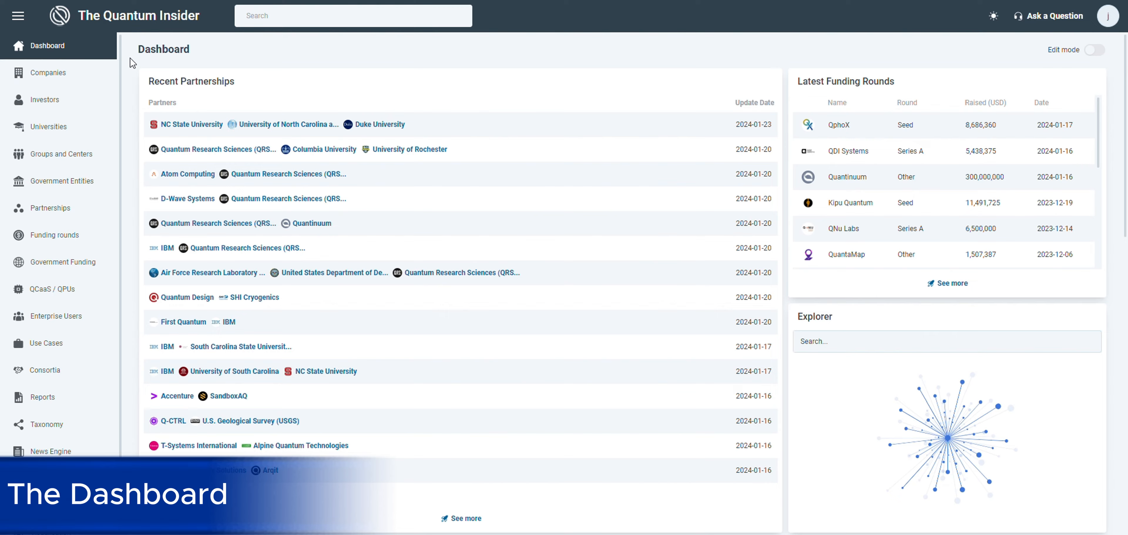
pyautogui.scroll(-3)
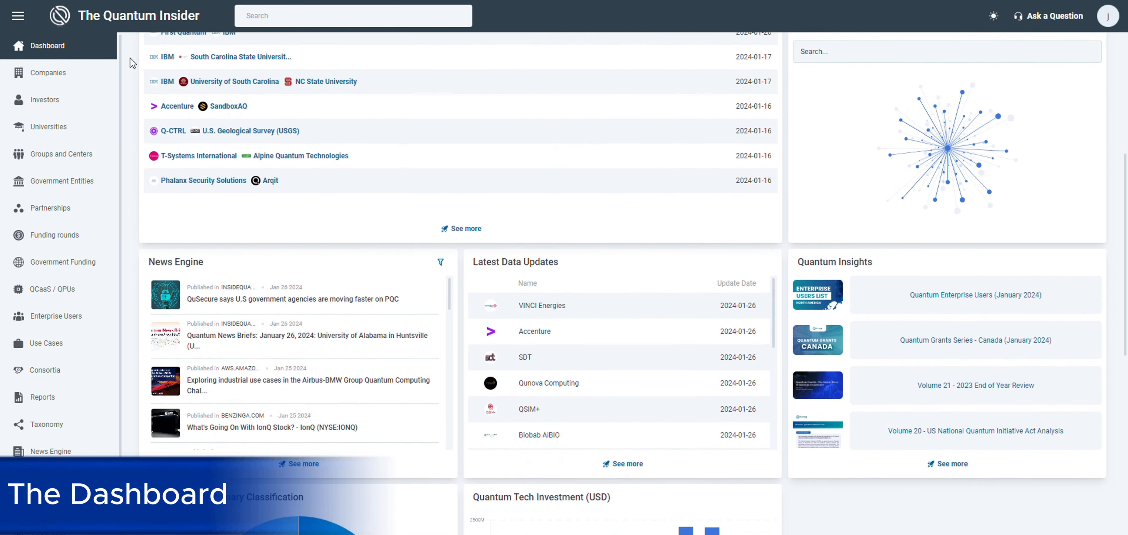
pyautogui.scroll(-3)
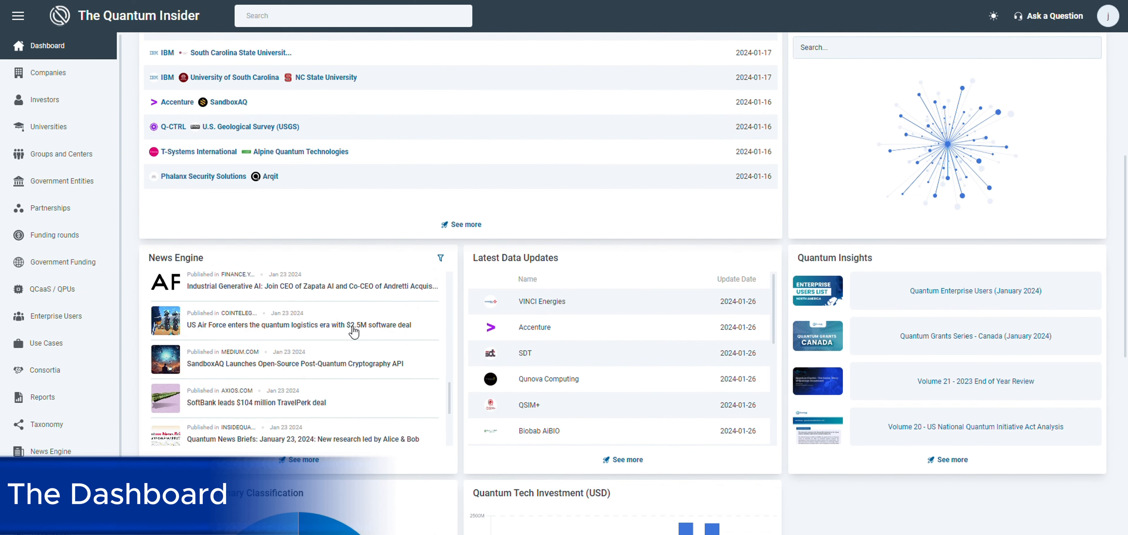
pyautogui.scroll(-3)
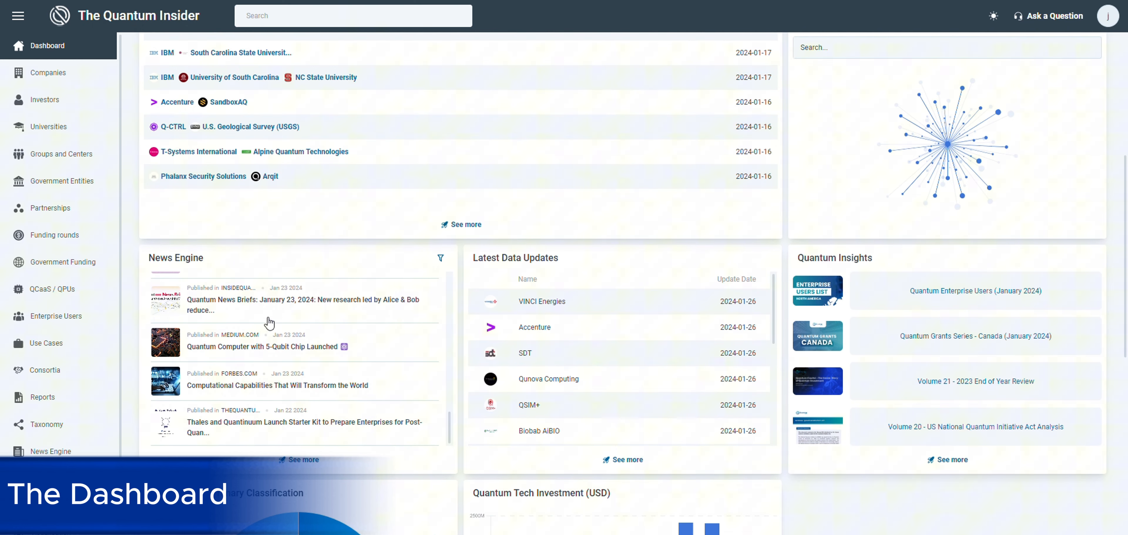
pyautogui.scroll(3)
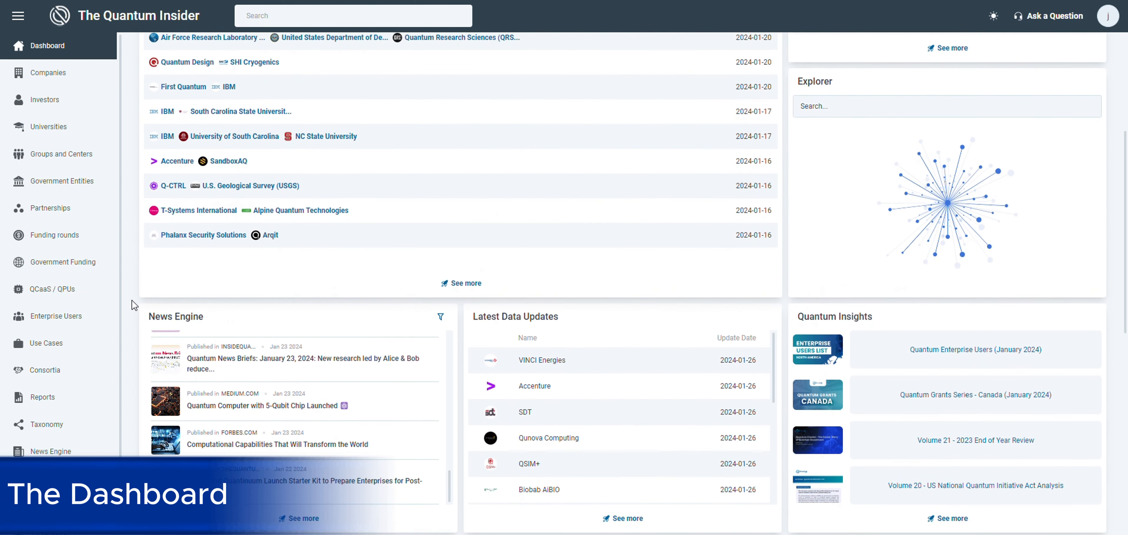
pyautogui.scroll(3)
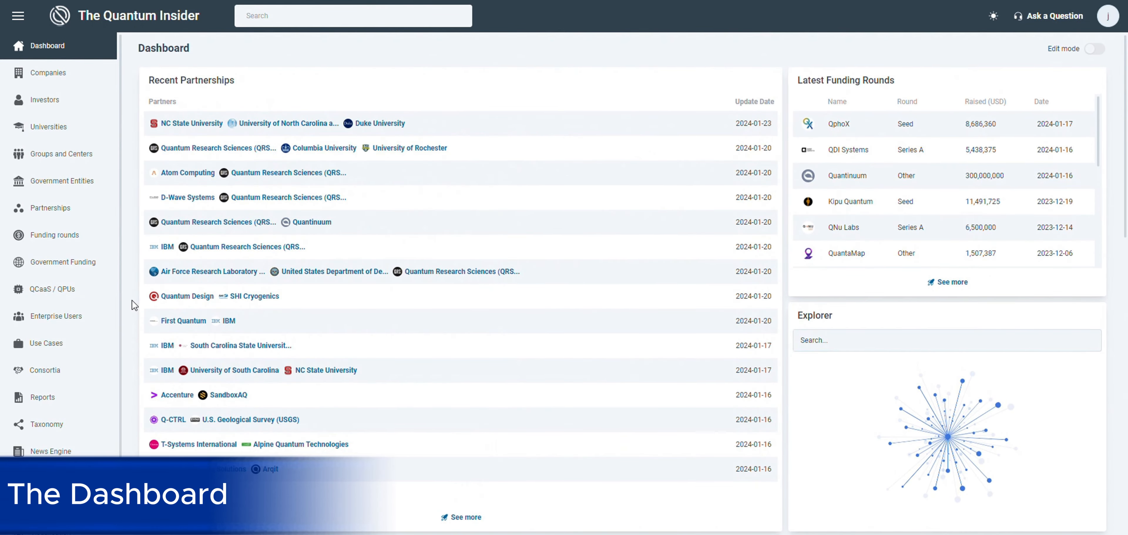